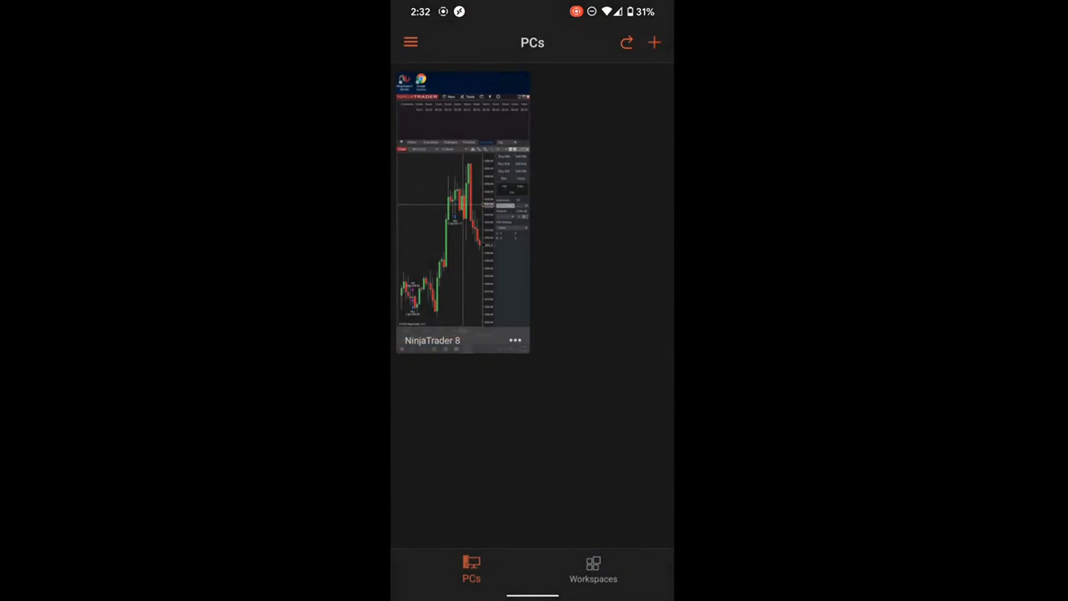
Connect to the NinjaTrader 8 PC and open Tools > Options.
left_click(462, 211)
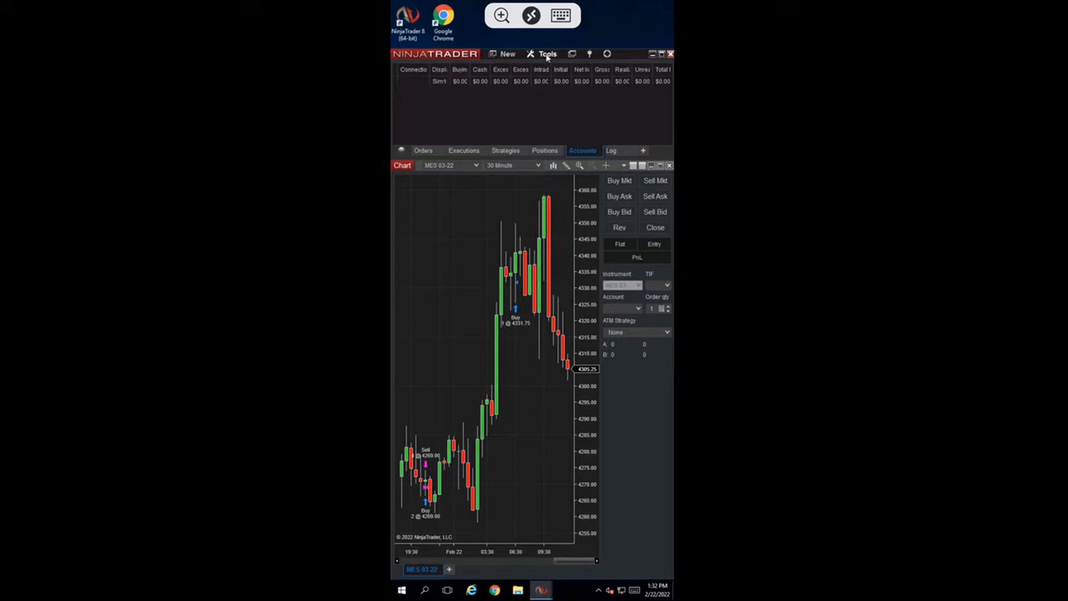
left_click(547, 54)
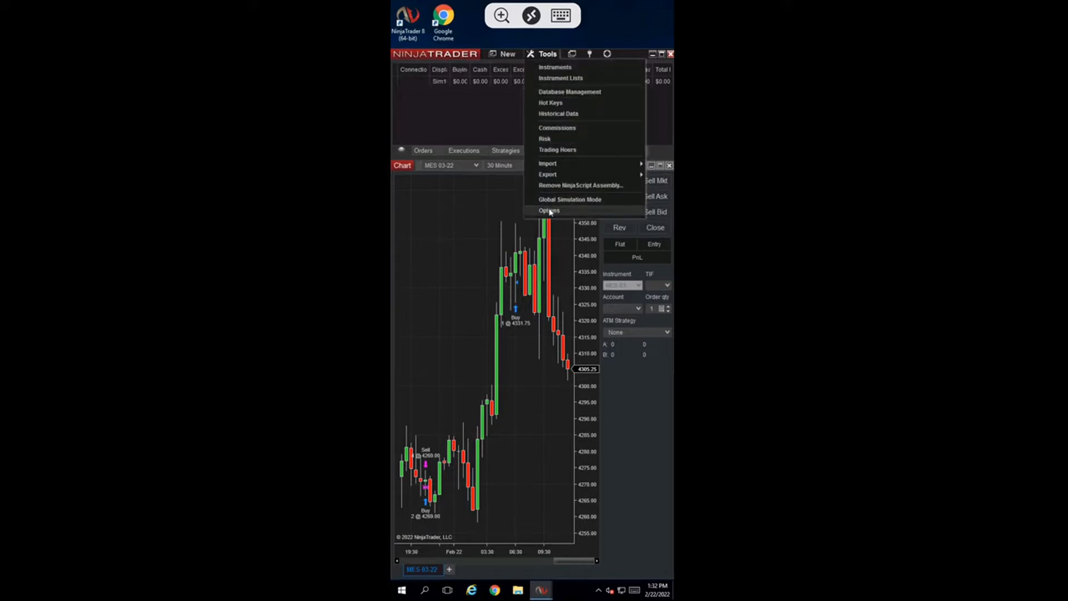
mouse_move(562, 216)
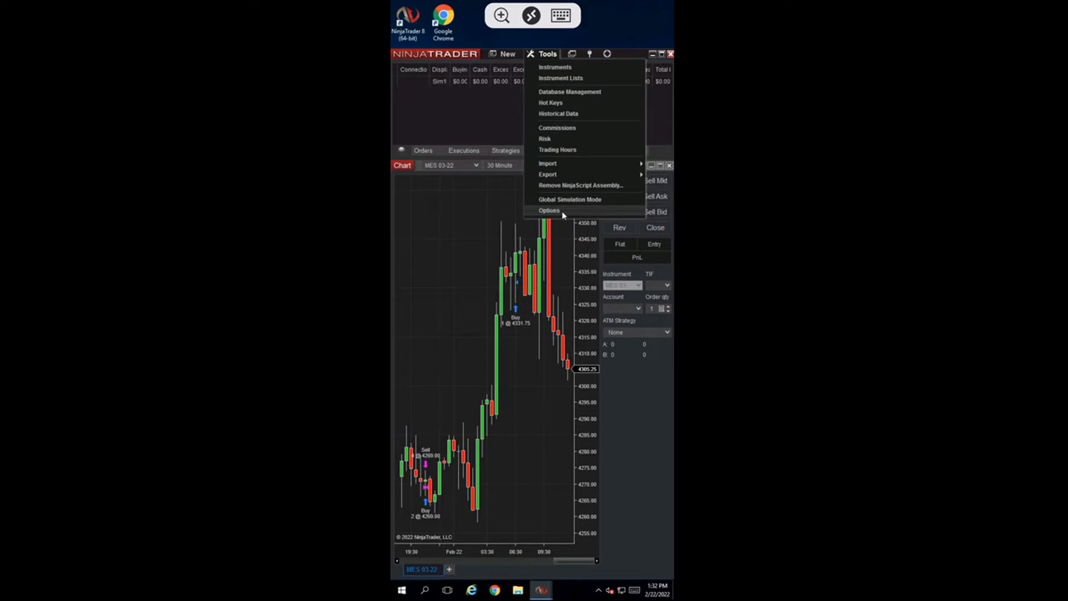
left_click(550, 210)
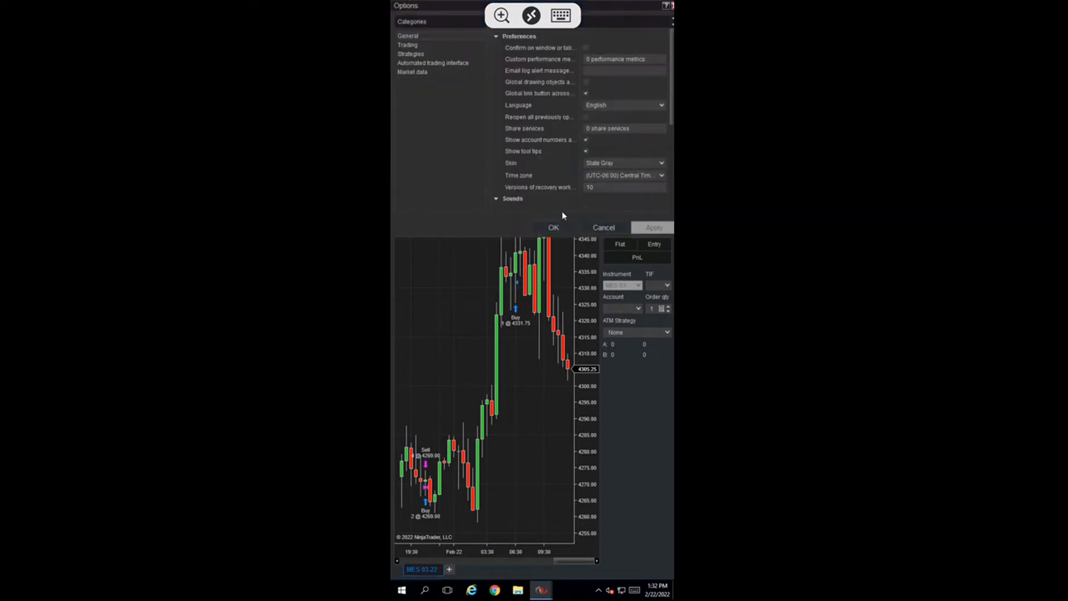
mouse_move(616, 109)
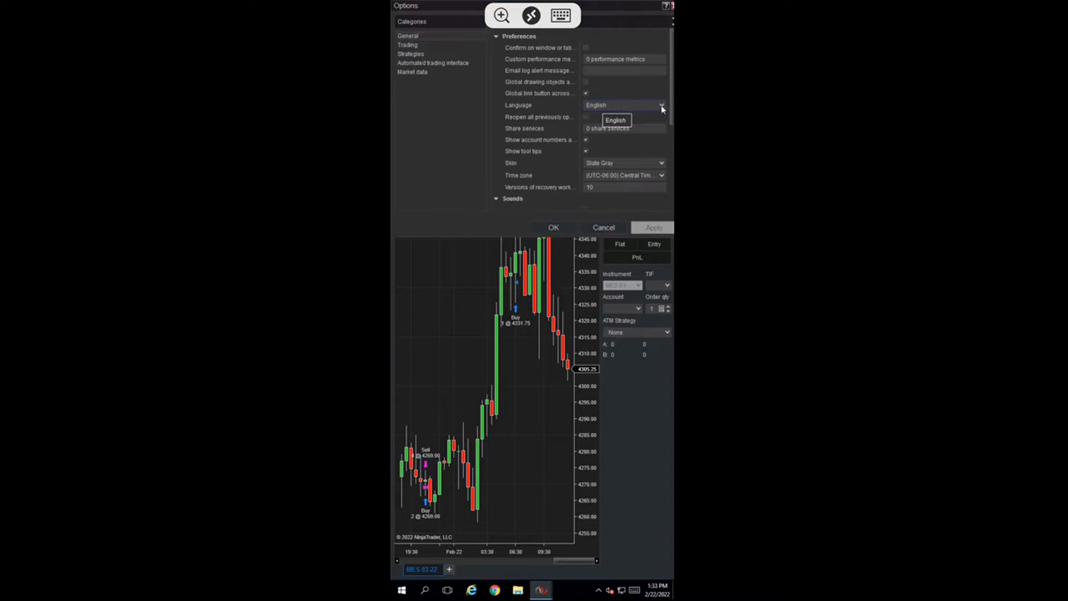
Set the interface language to Spanish and confirm with OK.
left_click(661, 105)
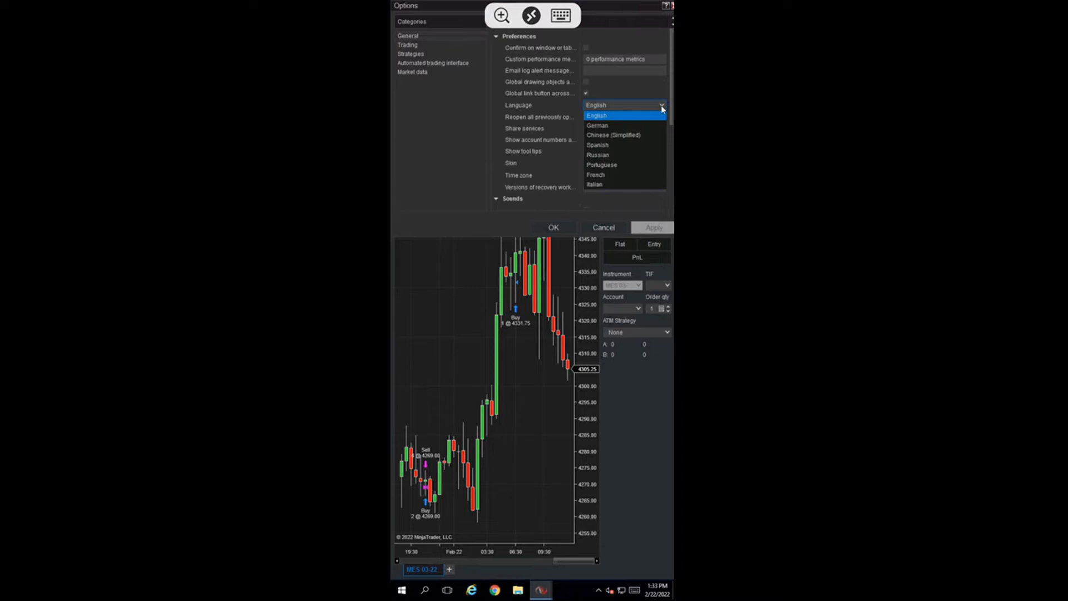
mouse_move(598, 125)
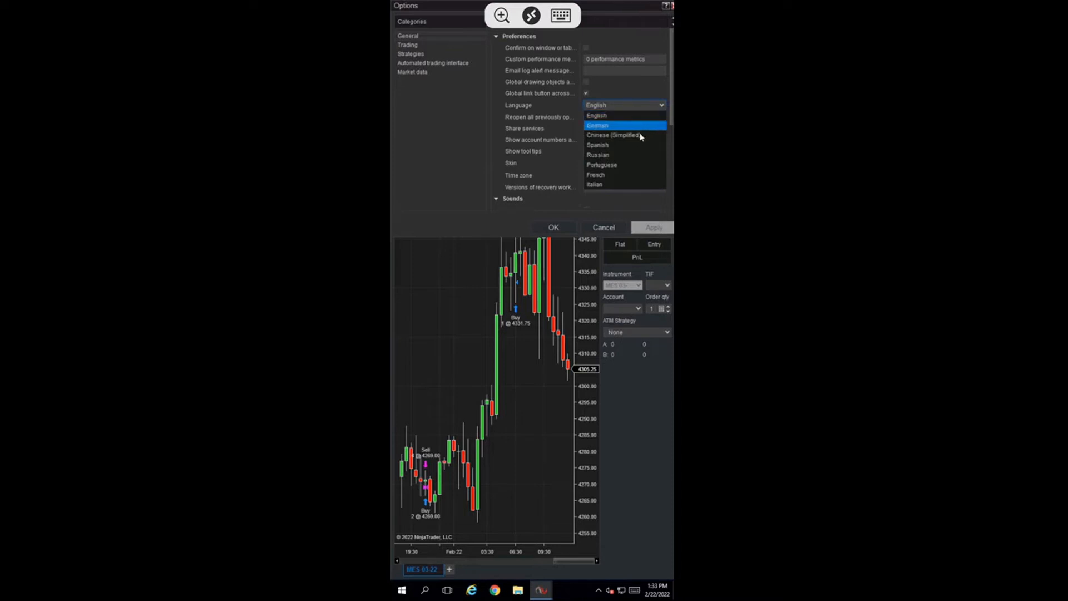
mouse_move(637, 146)
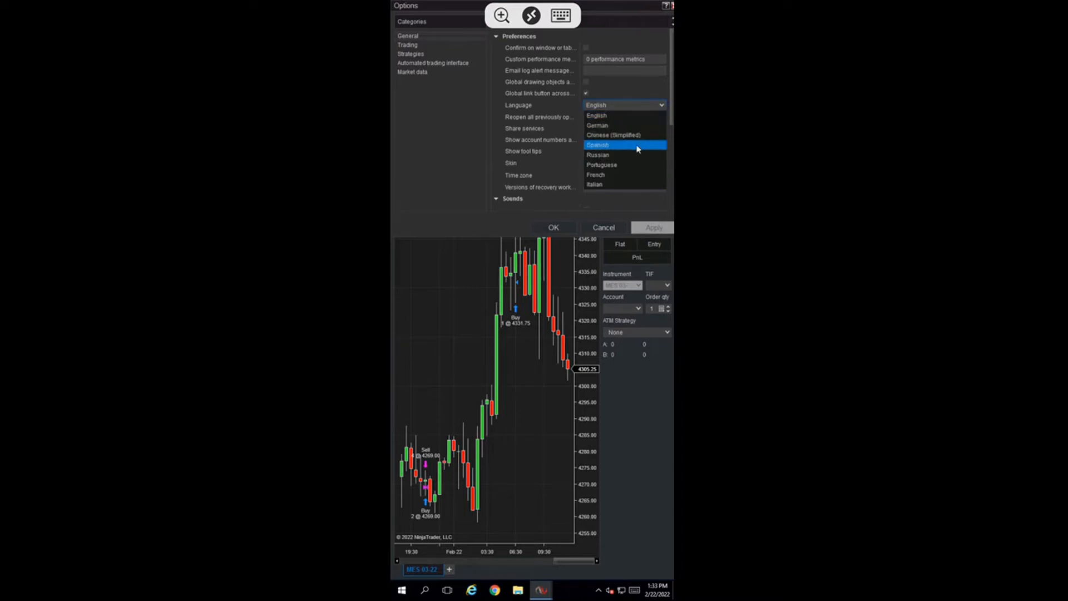
left_click(598, 145)
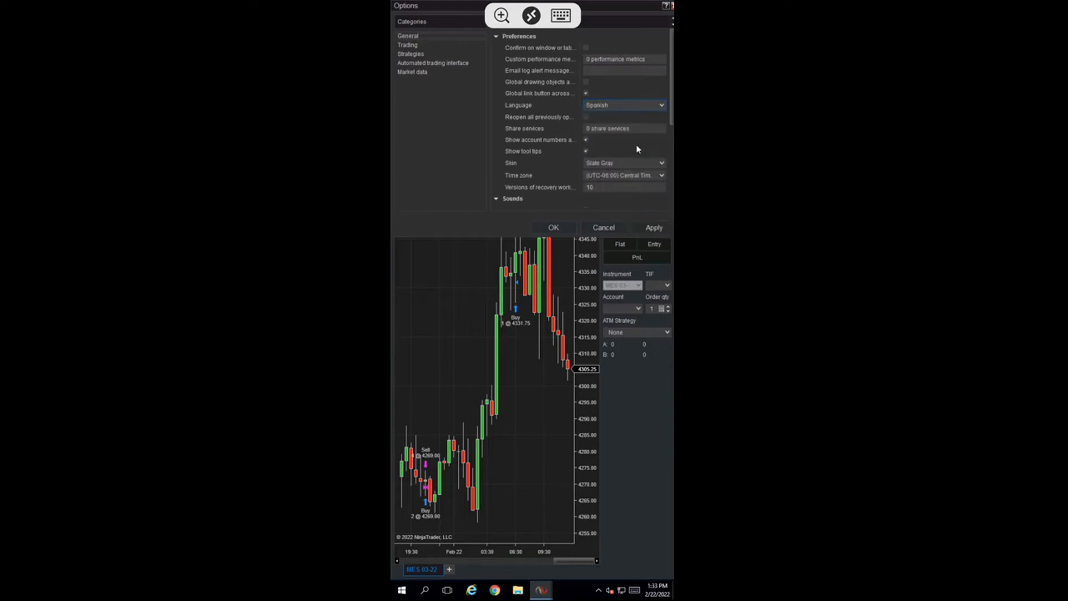
mouse_move(571, 232)
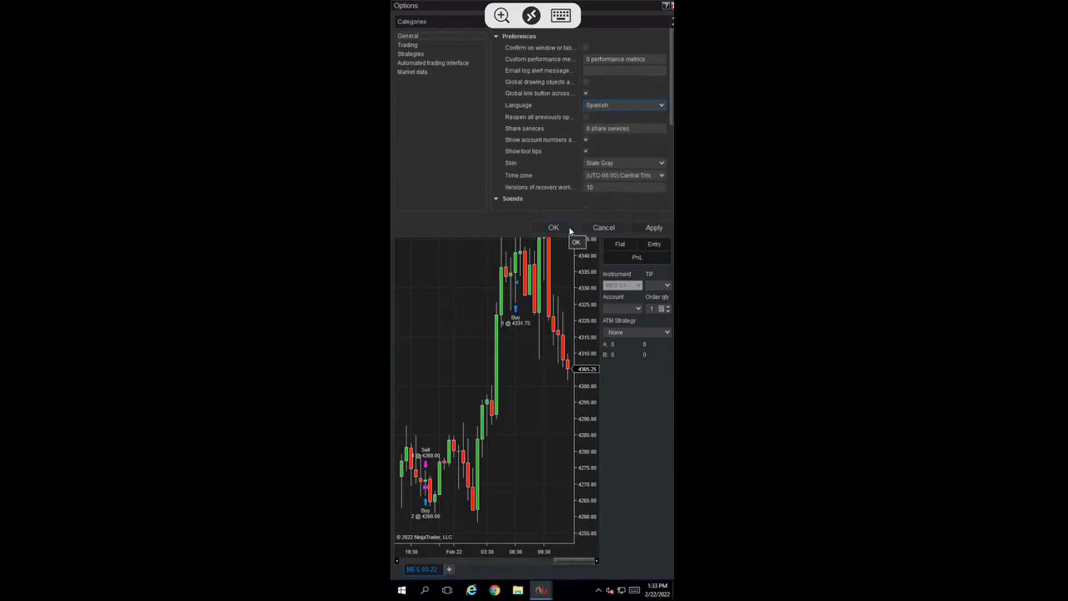
left_click(553, 227)
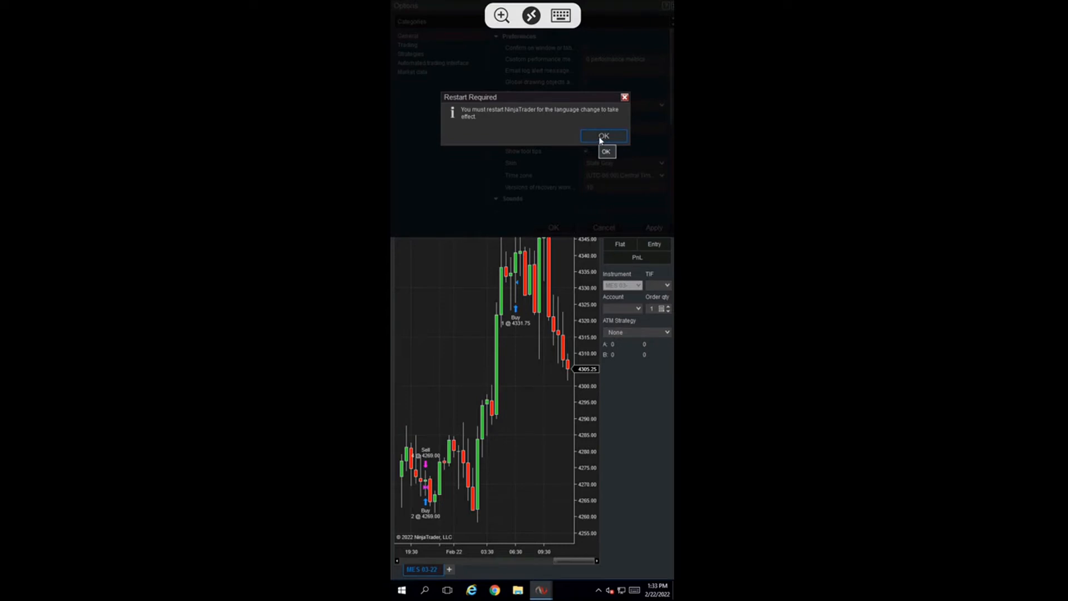
Acknowledge the Restart Required notice.
left_click(602, 136)
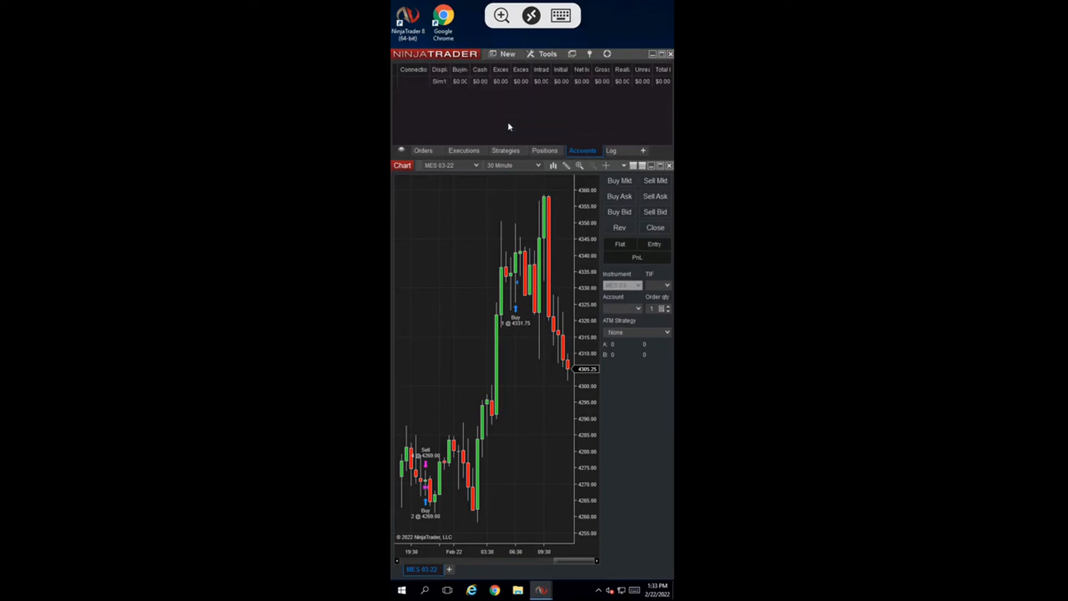
Close NinjaTrader and relaunch it from the NinjaTrader 8 desktop shortcut.
left_click(653, 54)
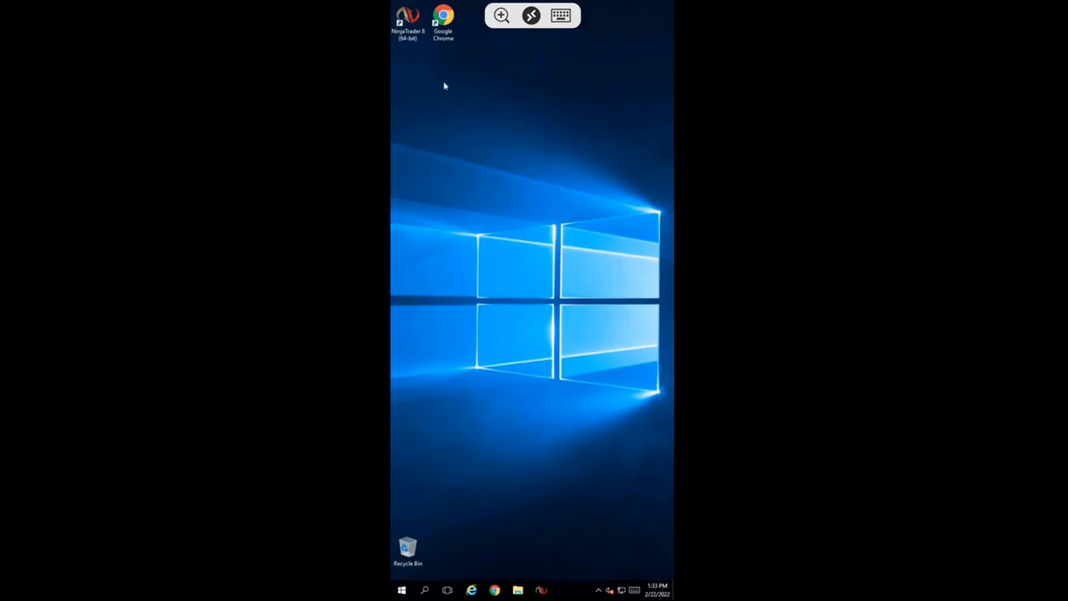
left_click(407, 22)
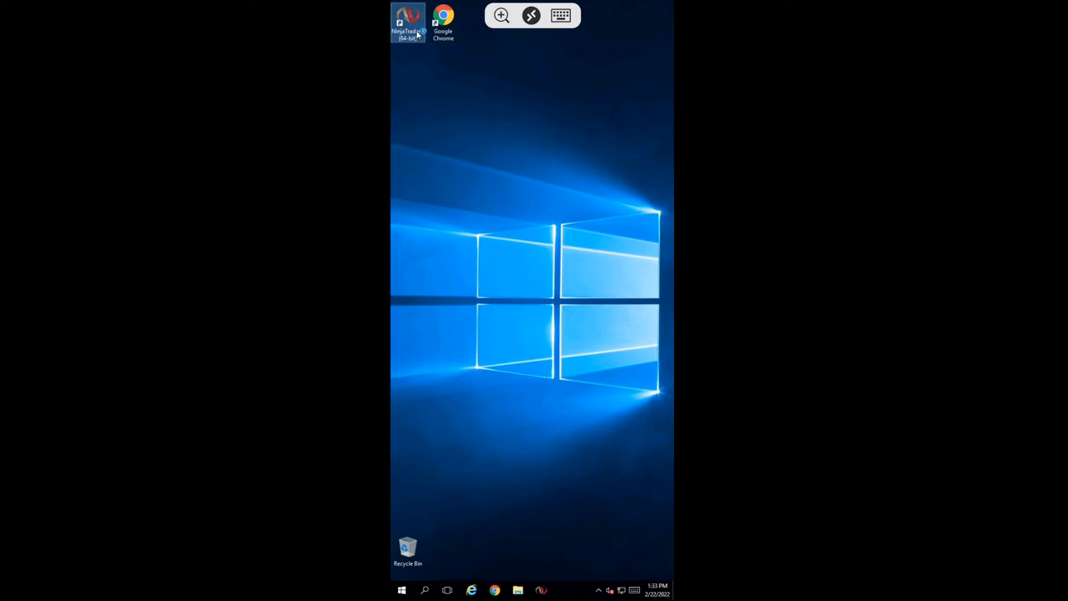
double_click(407, 22)
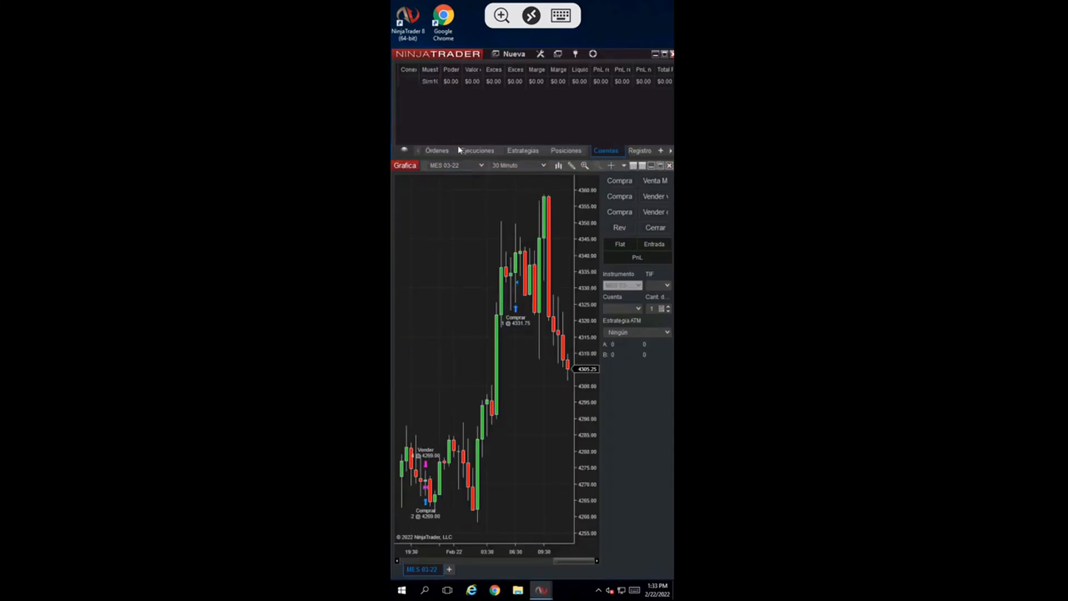
mouse_move(498, 101)
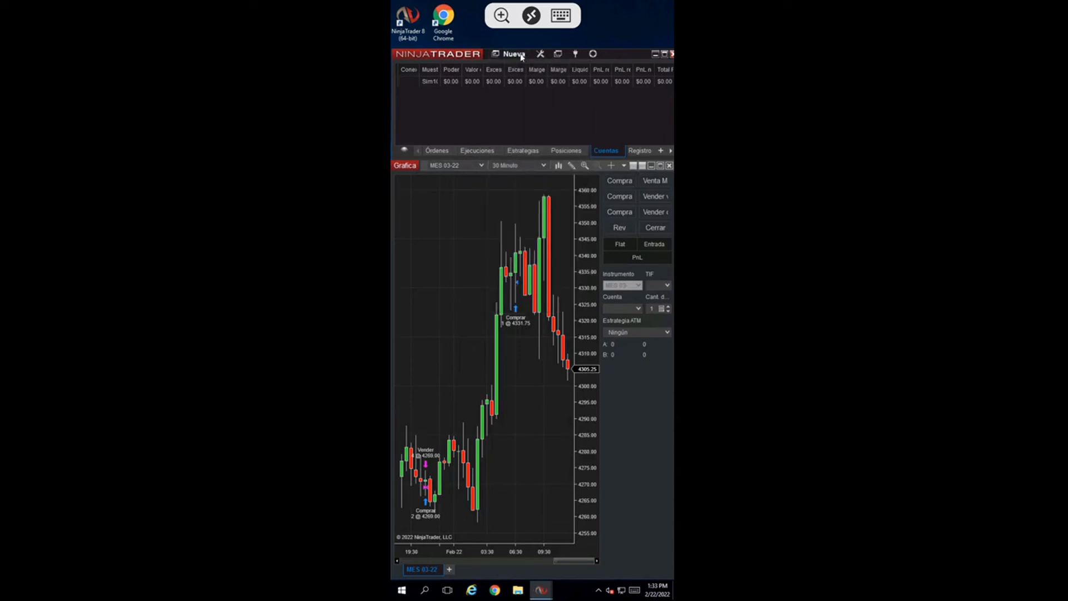
Open the tools menu to see Spanish entries like Instrumentos and Opciones.
left_click(539, 54)
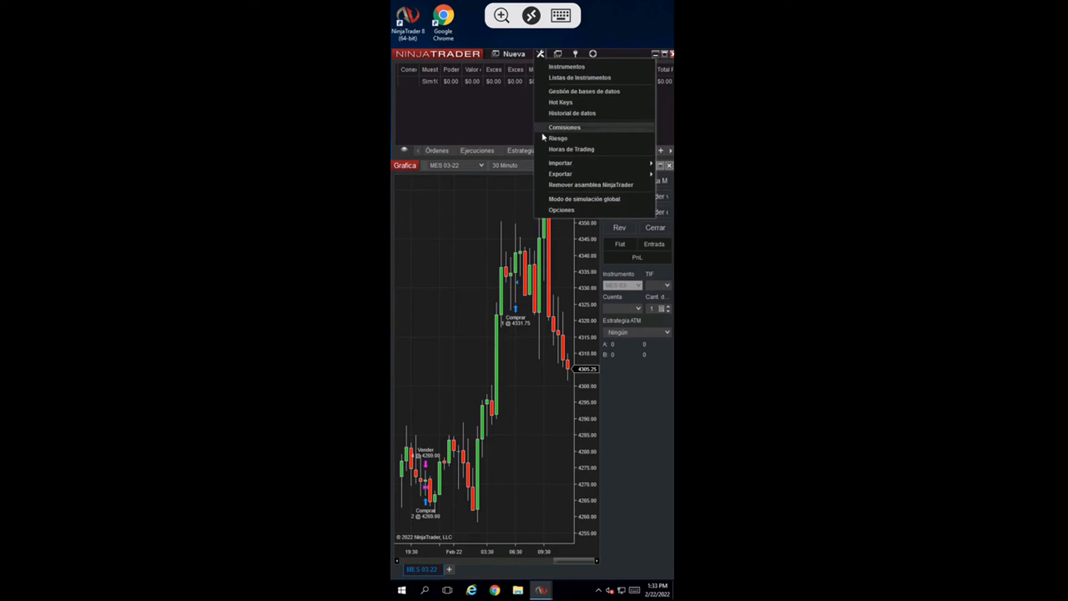
mouse_move(515, 111)
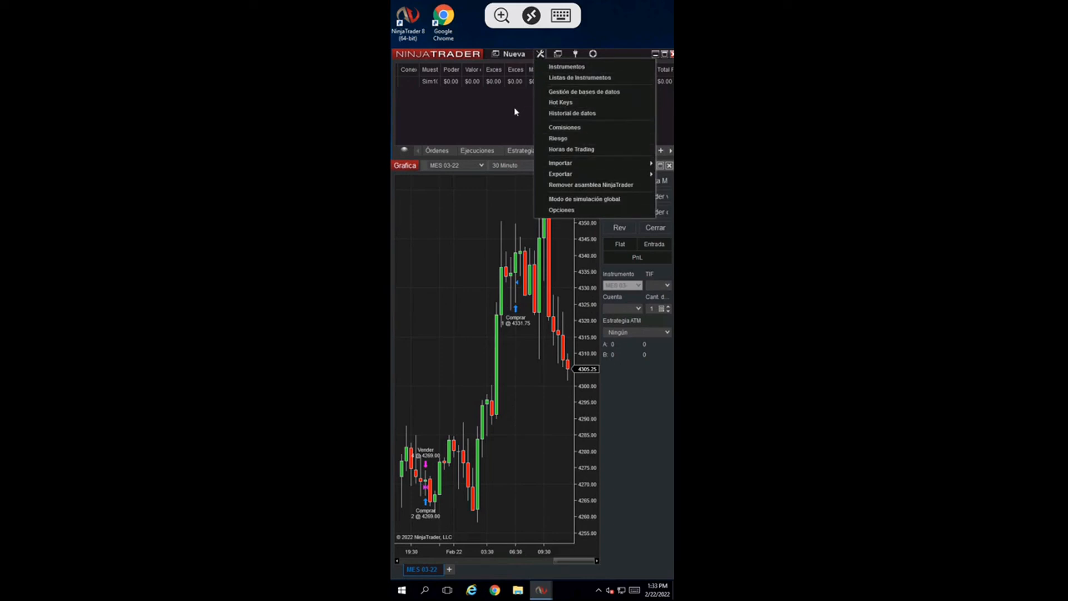